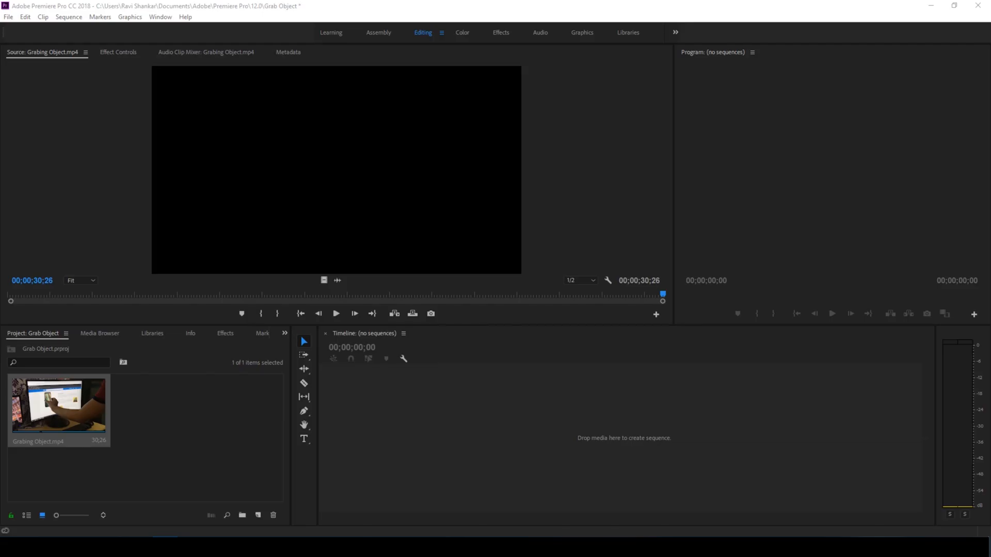
{"action": "mouse_move", "coordinate": [439, 367]}
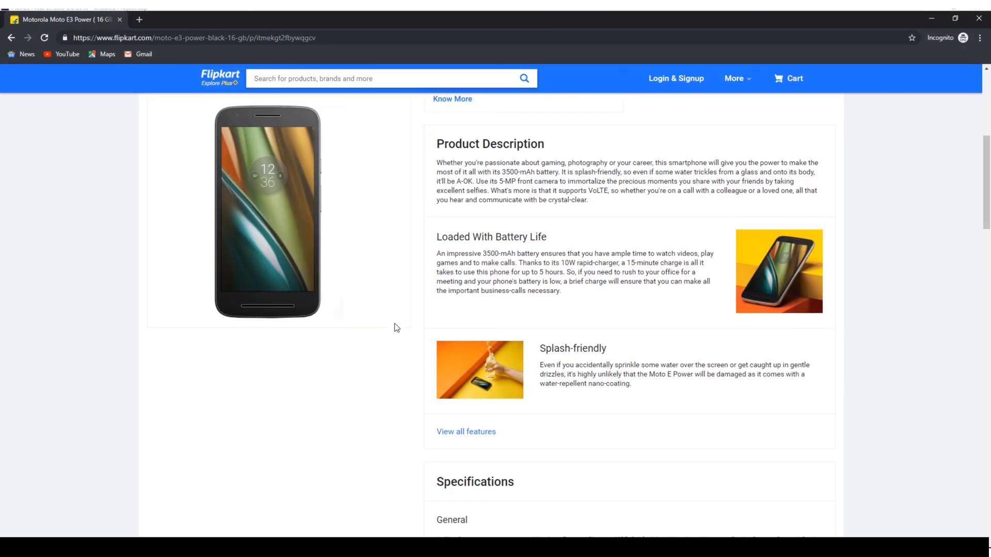
{"action": "mouse_move", "coordinate": [230, 132]}
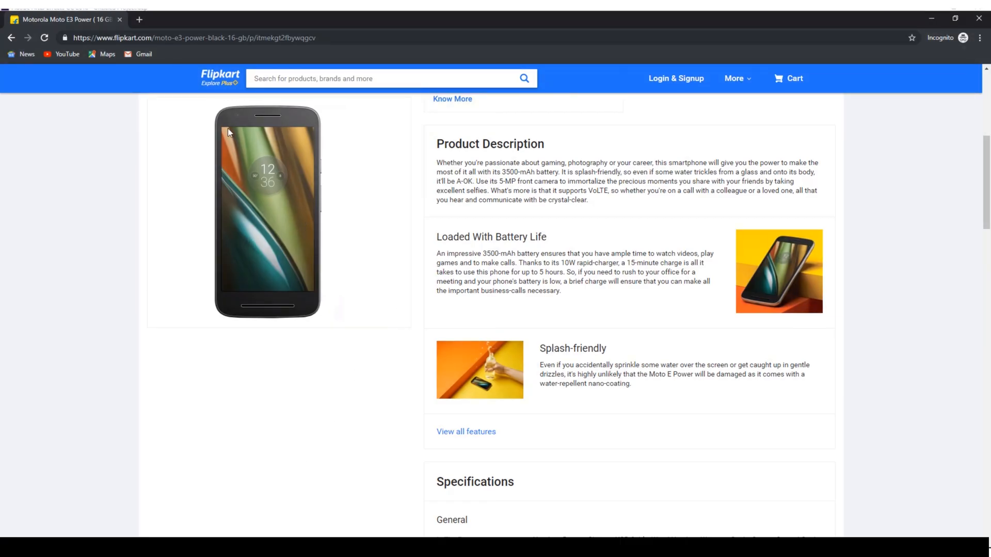
{"action": "mouse_move", "coordinate": [262, 104]}
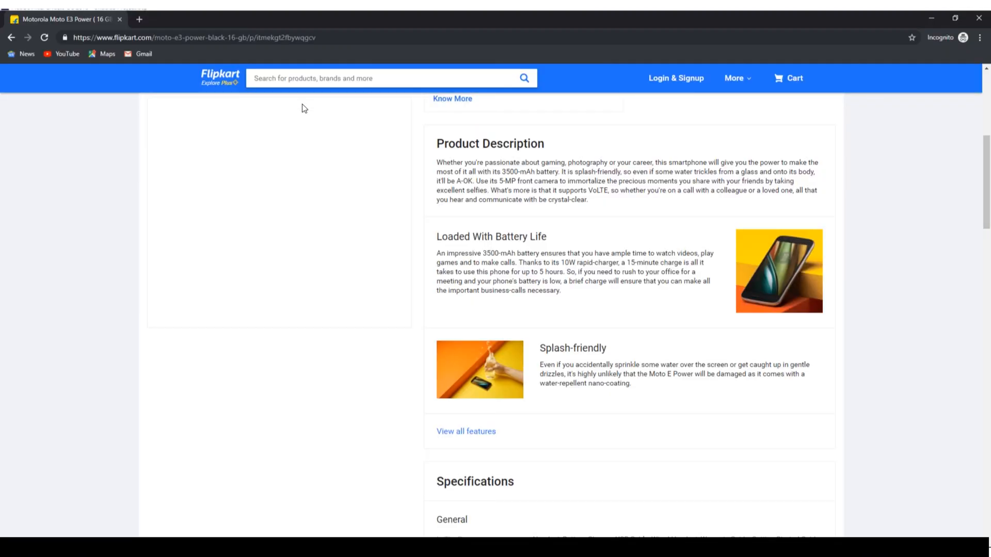
{"action": "mouse_move", "coordinate": [264, 125]}
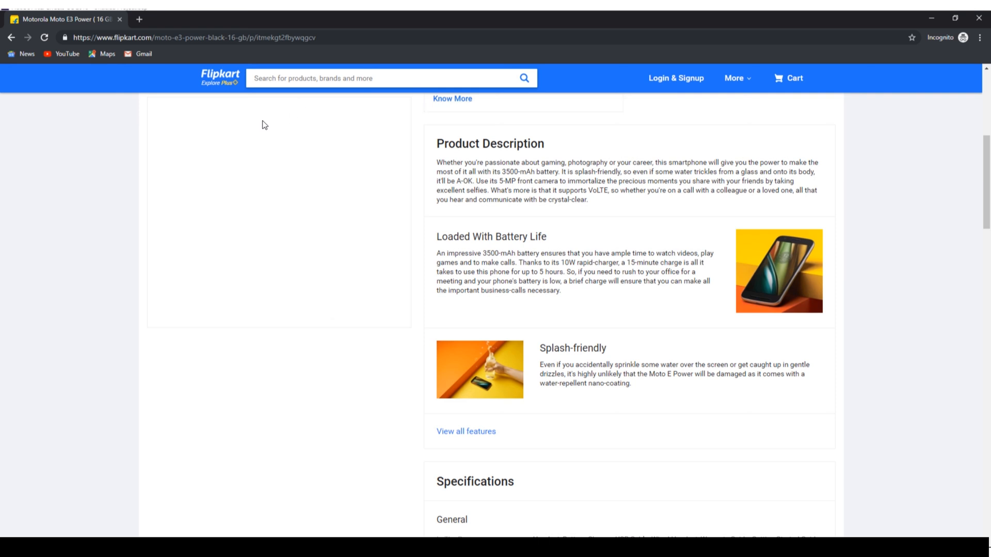
{"action": "mouse_move", "coordinate": [313, 291]}
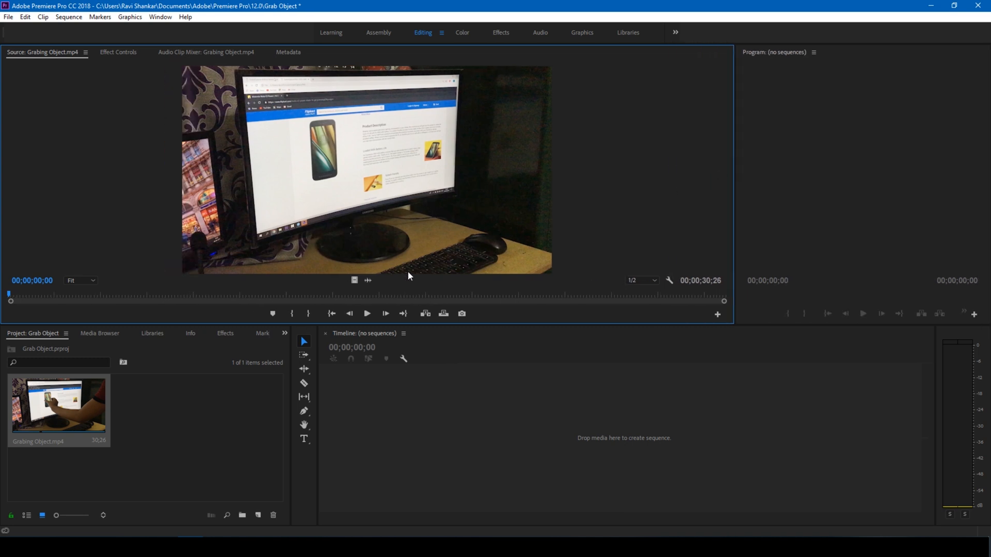
- Play and step through the source footage to review the grab action
{"action": "left_click", "coordinate": [366, 313]}
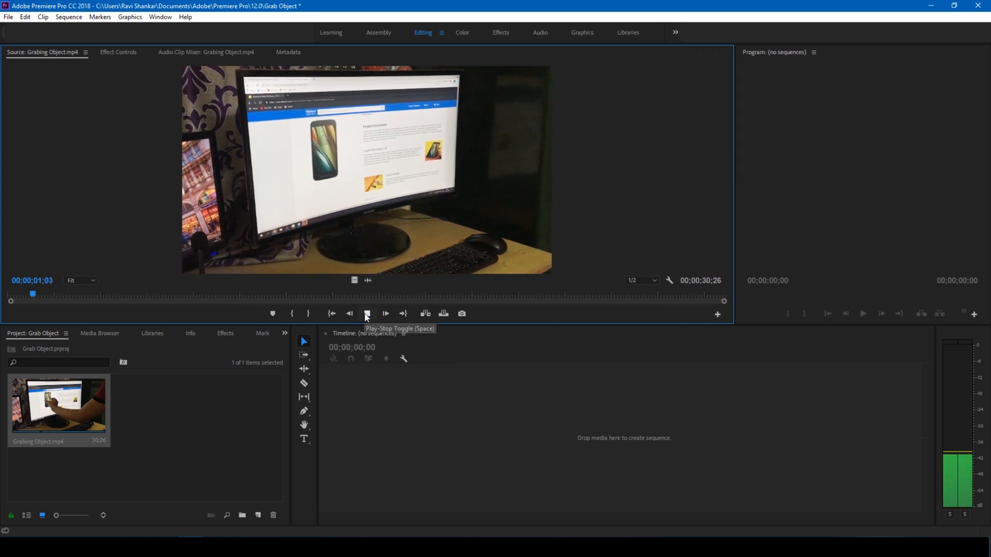
{"action": "left_click", "coordinate": [366, 313]}
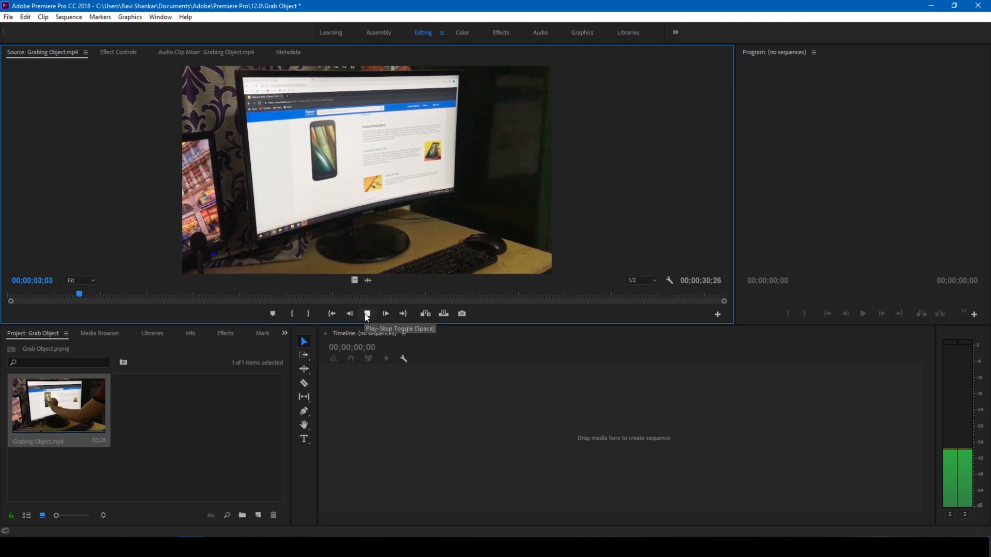
{"action": "left_click", "coordinate": [385, 315]}
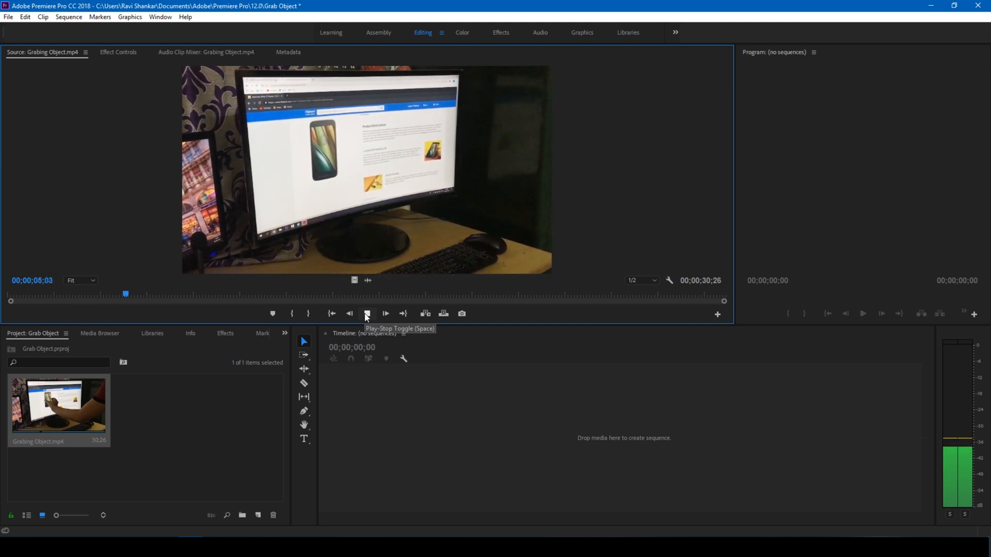
{"action": "left_click", "coordinate": [366, 314]}
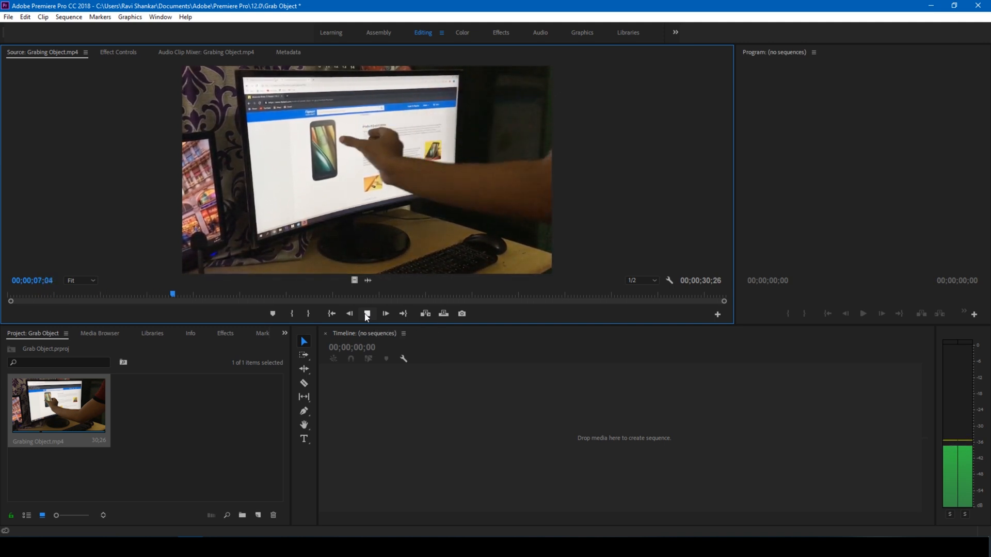
{"action": "left_click", "coordinate": [385, 313]}
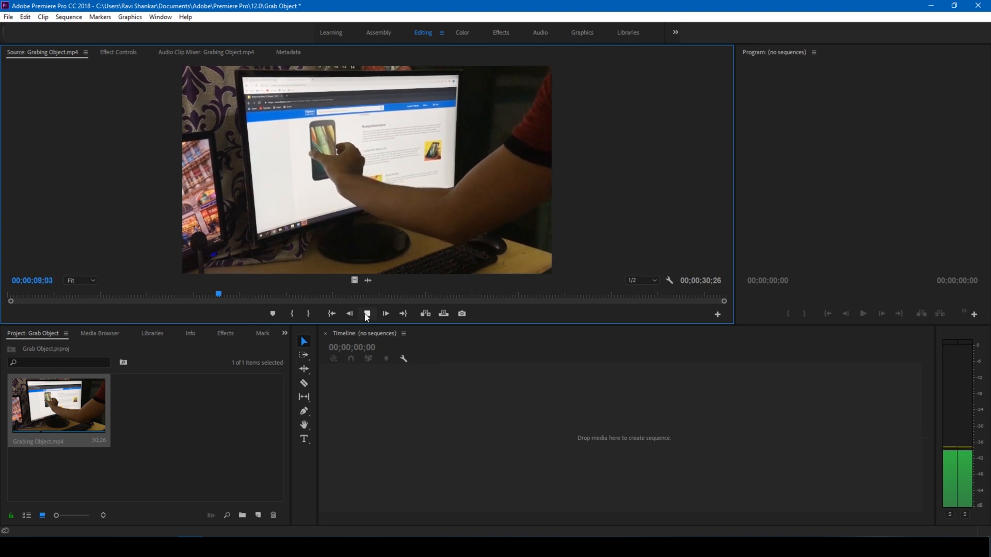
{"action": "left_click", "coordinate": [385, 313]}
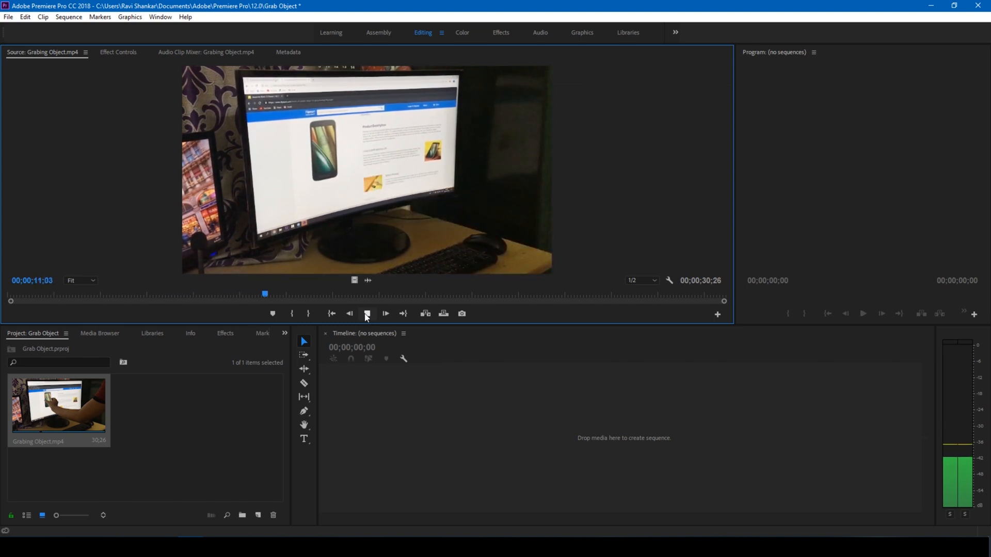
{"action": "left_click", "coordinate": [366, 313]}
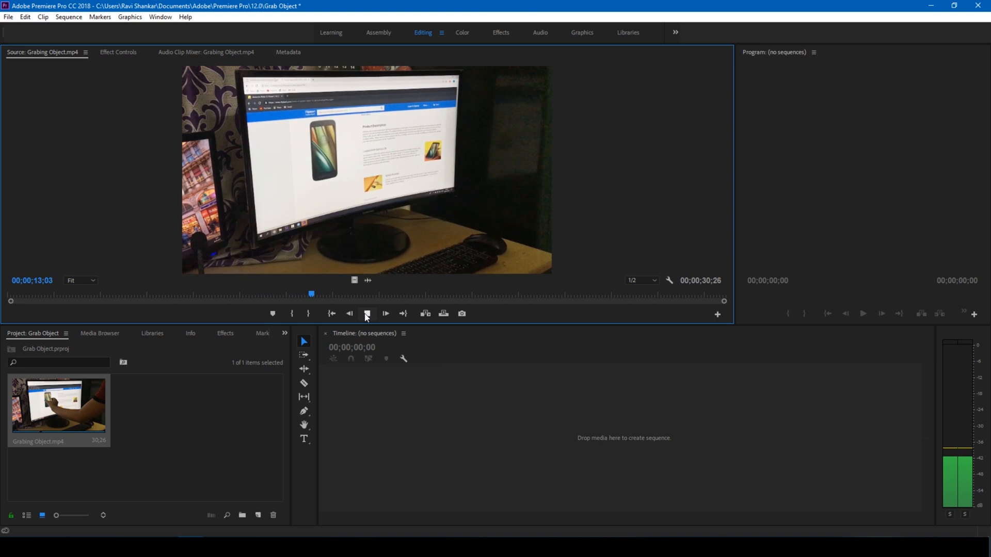
{"action": "left_click", "coordinate": [385, 313]}
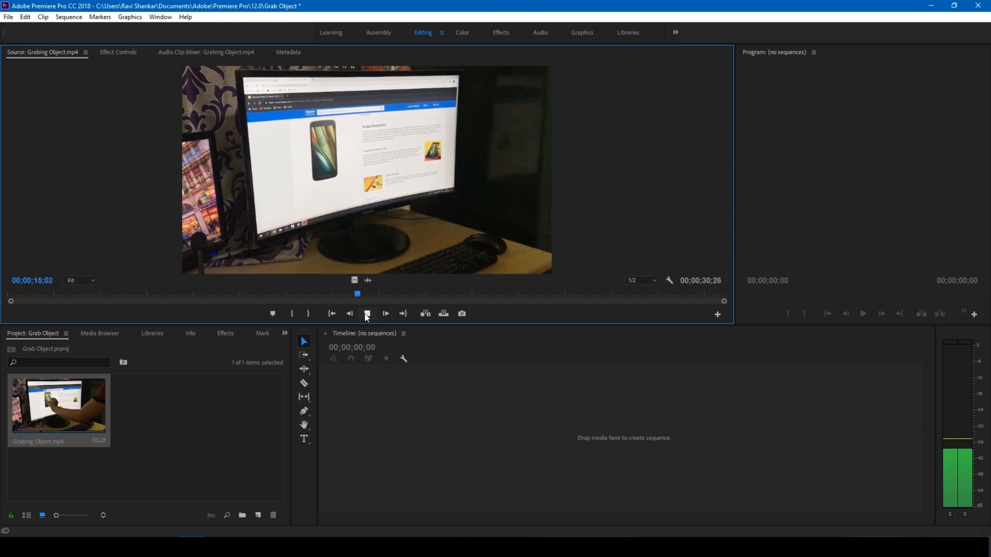
{"action": "left_click", "coordinate": [385, 314]}
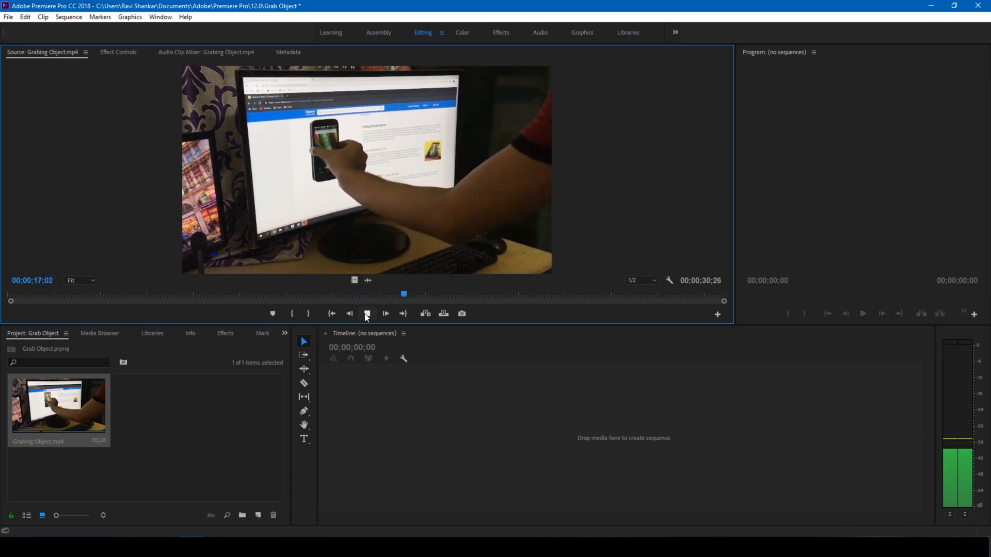
{"action": "left_click", "coordinate": [385, 313]}
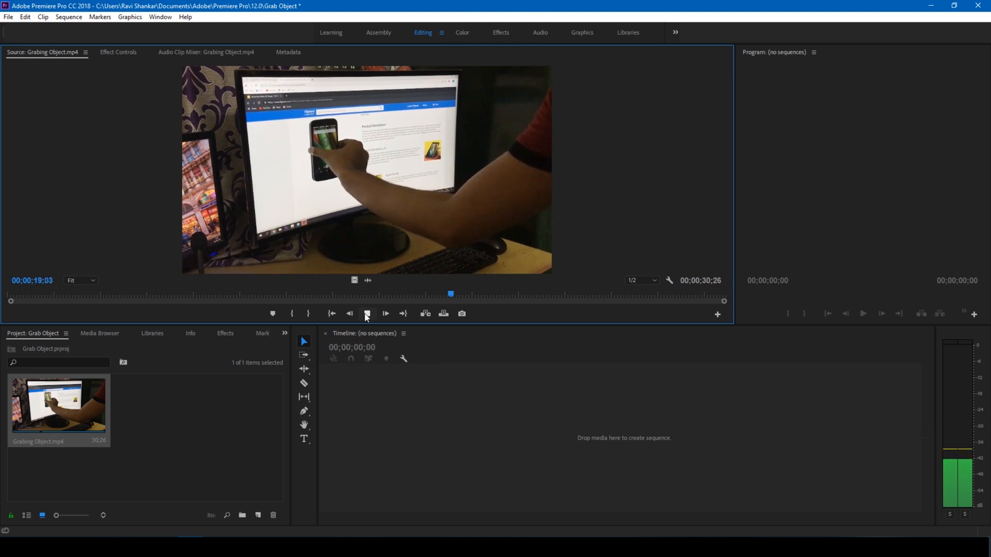
{"action": "left_click", "coordinate": [384, 313]}
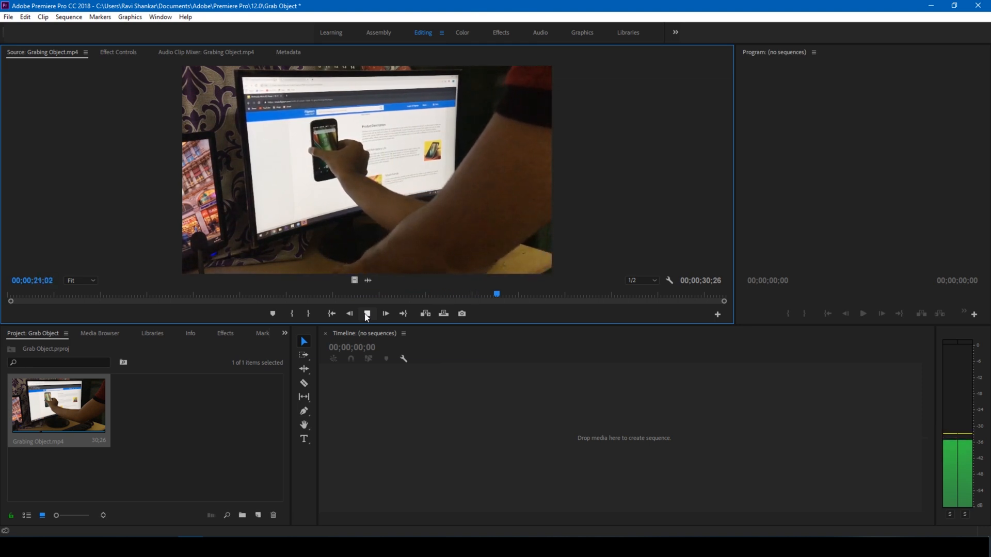
{"action": "left_click", "coordinate": [385, 313]}
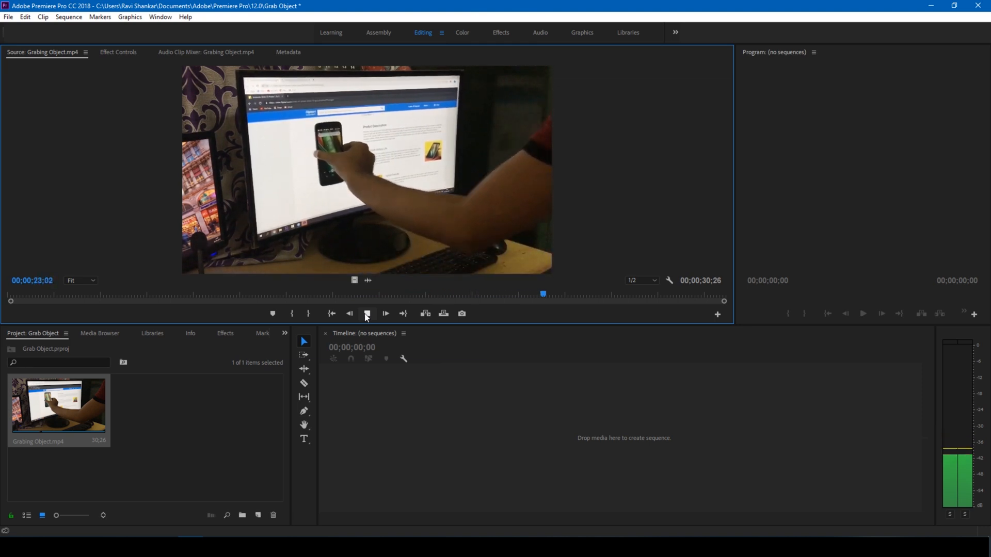
{"action": "left_click", "coordinate": [385, 314]}
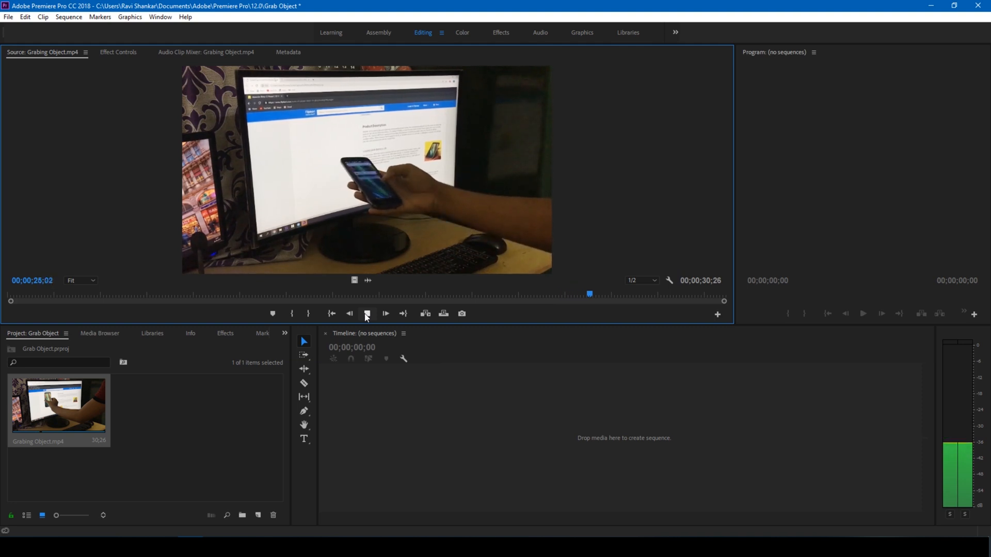
{"action": "left_click", "coordinate": [385, 313]}
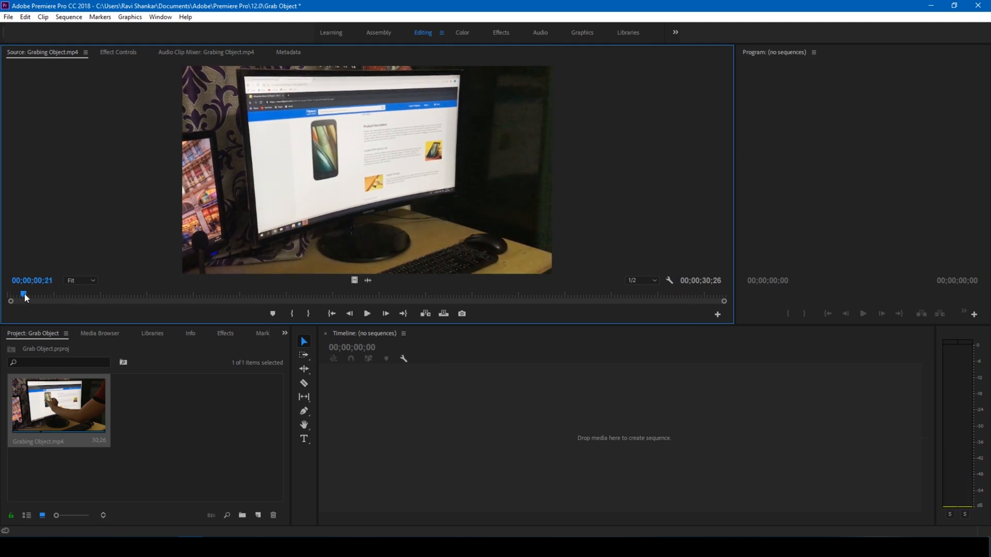
- Replay the footage from the start, stepping to where the hand touches the phone (09;03)
{"action": "left_click", "coordinate": [367, 313]}
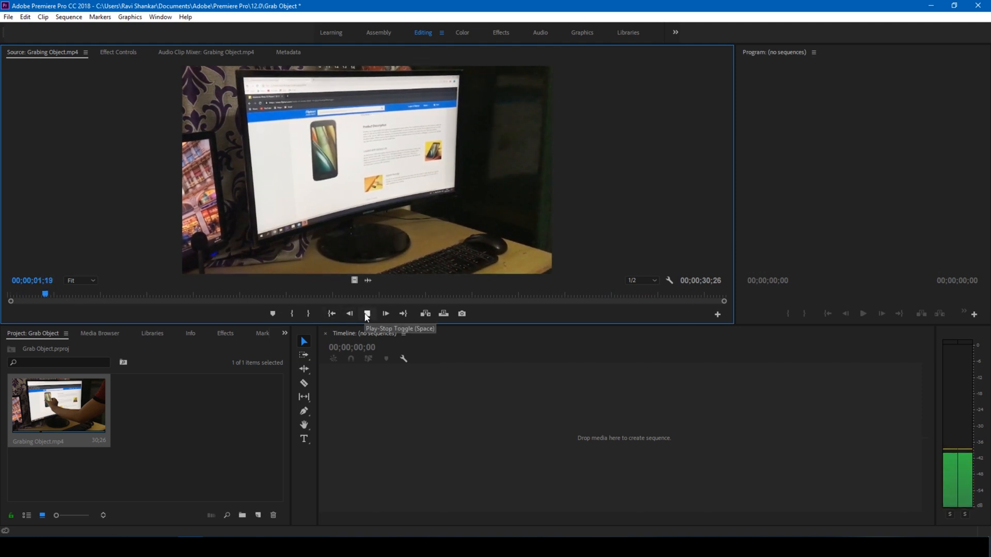
{"action": "left_click", "coordinate": [385, 314]}
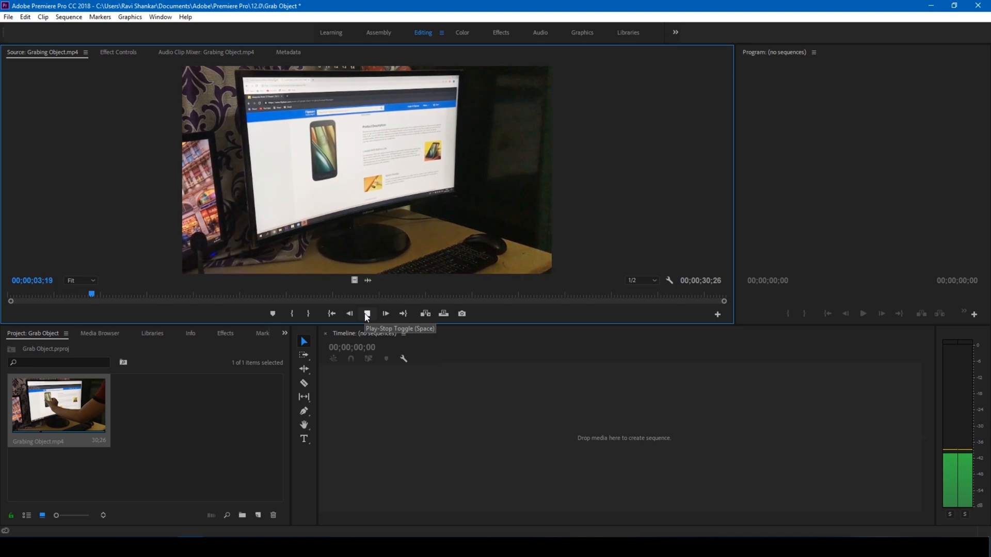
{"action": "left_click", "coordinate": [385, 314]}
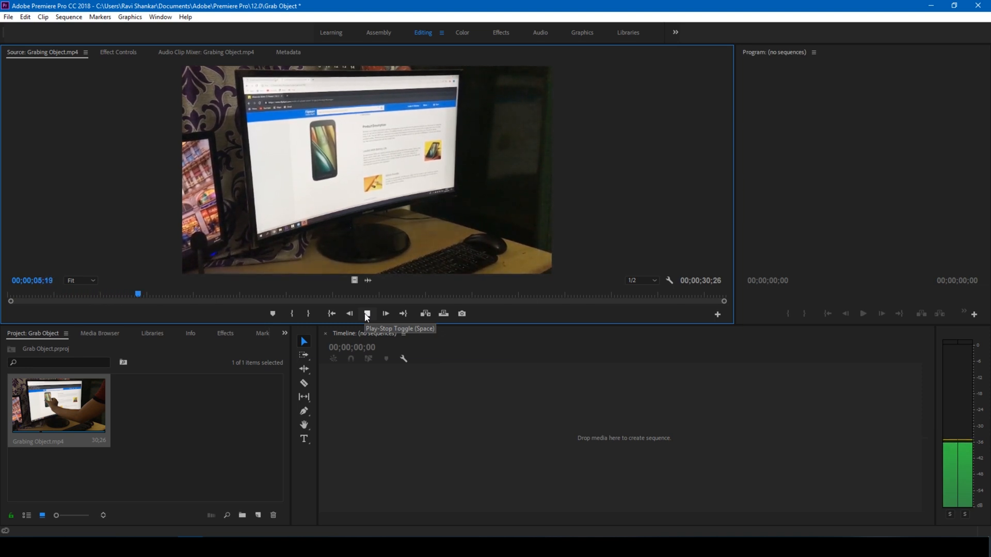
{"action": "left_click", "coordinate": [385, 313]}
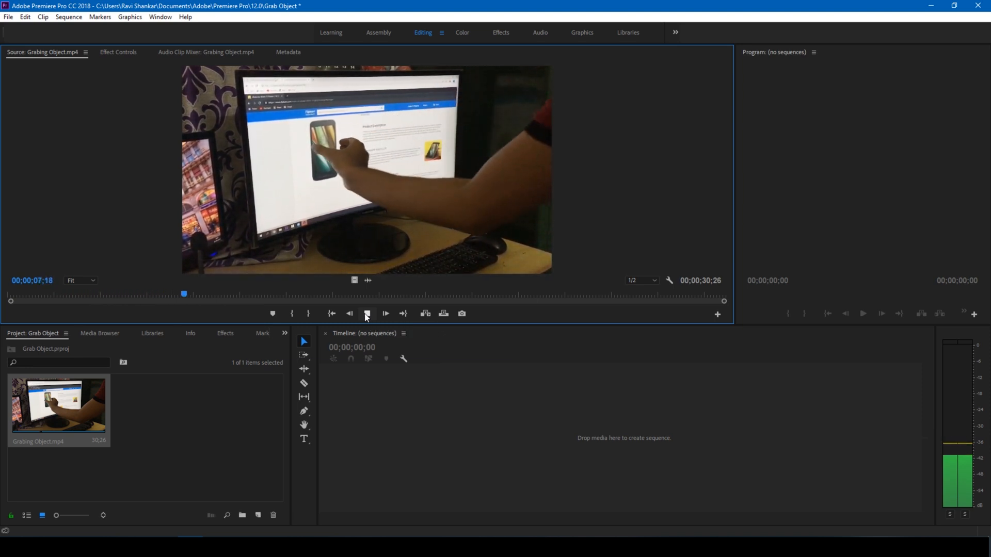
{"action": "left_click", "coordinate": [386, 314]}
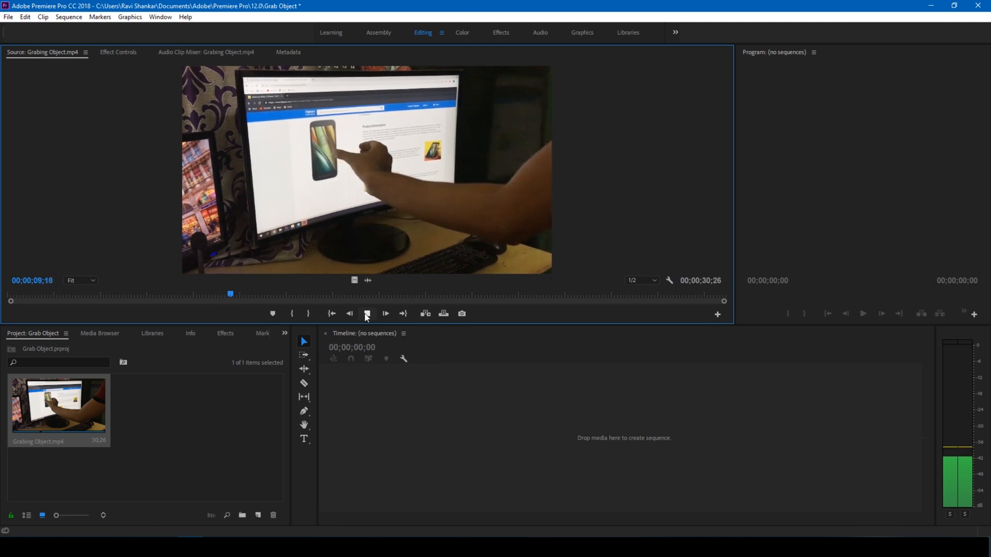
{"action": "left_click", "coordinate": [385, 313]}
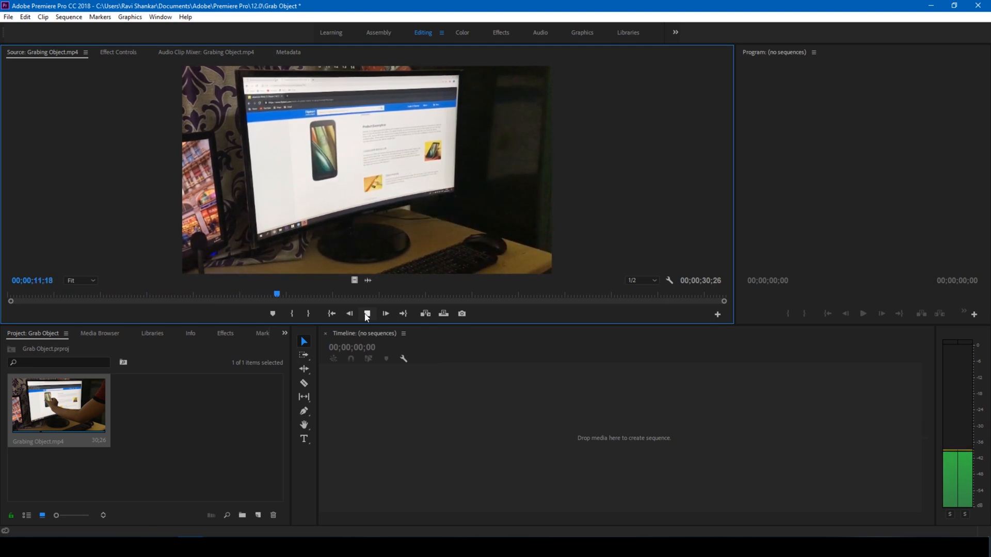
{"action": "left_click", "coordinate": [385, 313]}
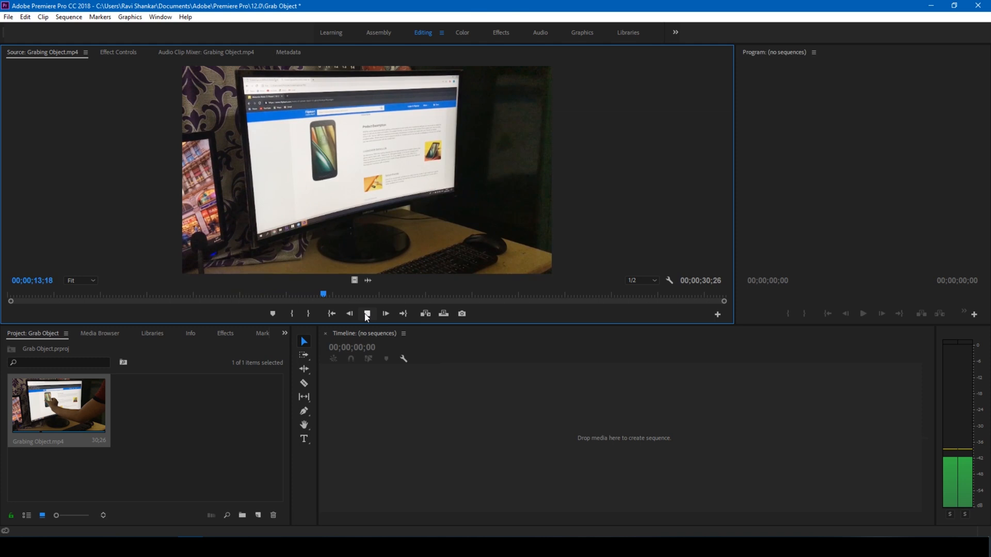
{"action": "left_click", "coordinate": [384, 314]}
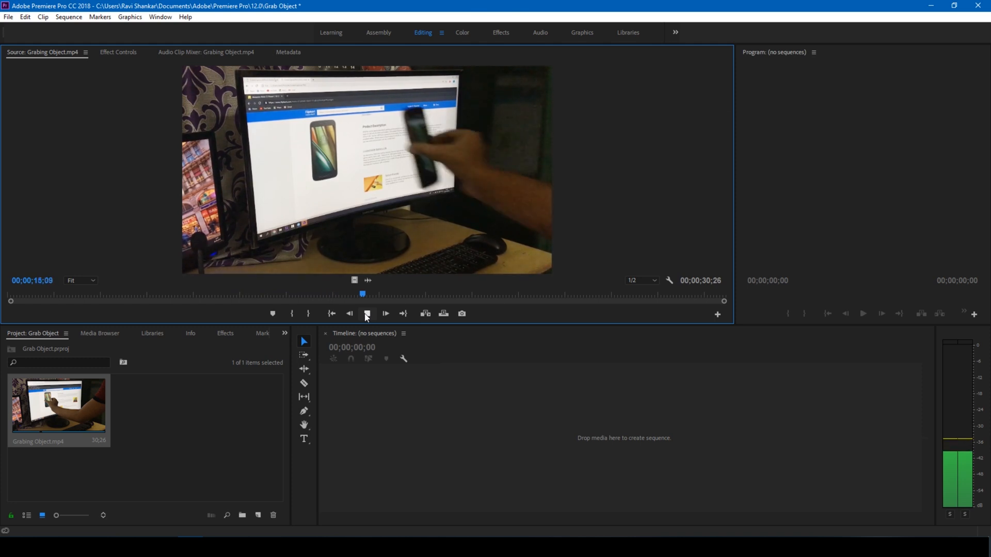
{"action": "left_click", "coordinate": [386, 313]}
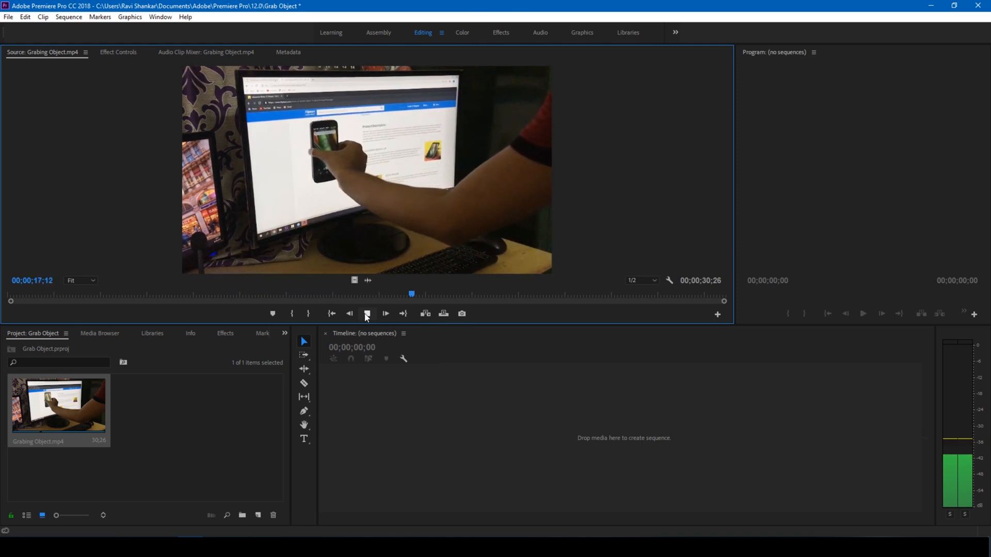
{"action": "left_click", "coordinate": [385, 314]}
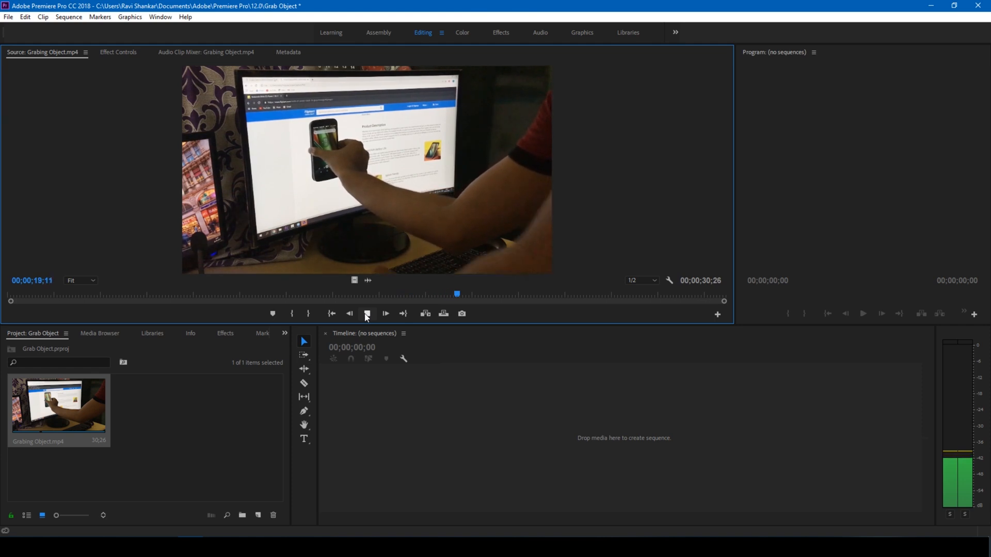
{"action": "left_click", "coordinate": [386, 313]}
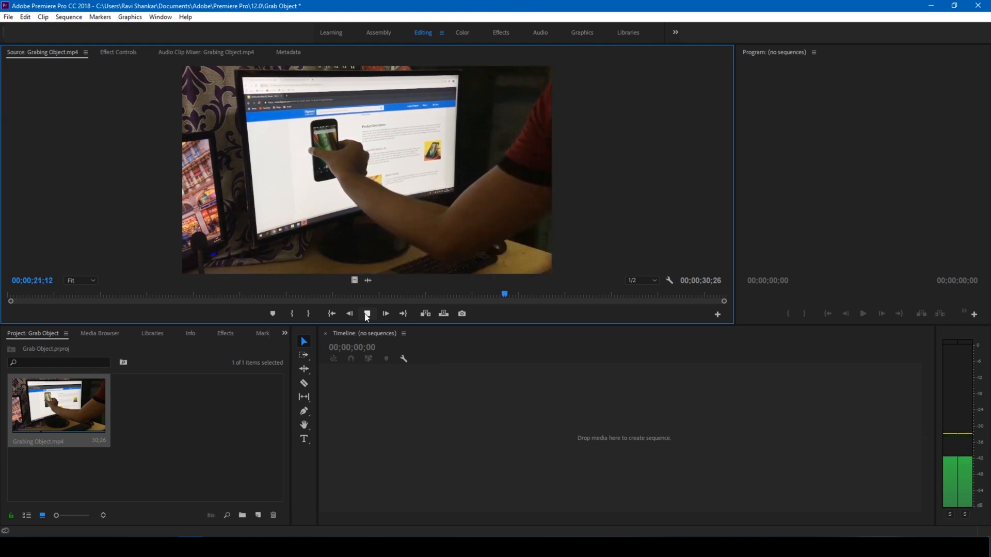
{"action": "left_click", "coordinate": [386, 314]}
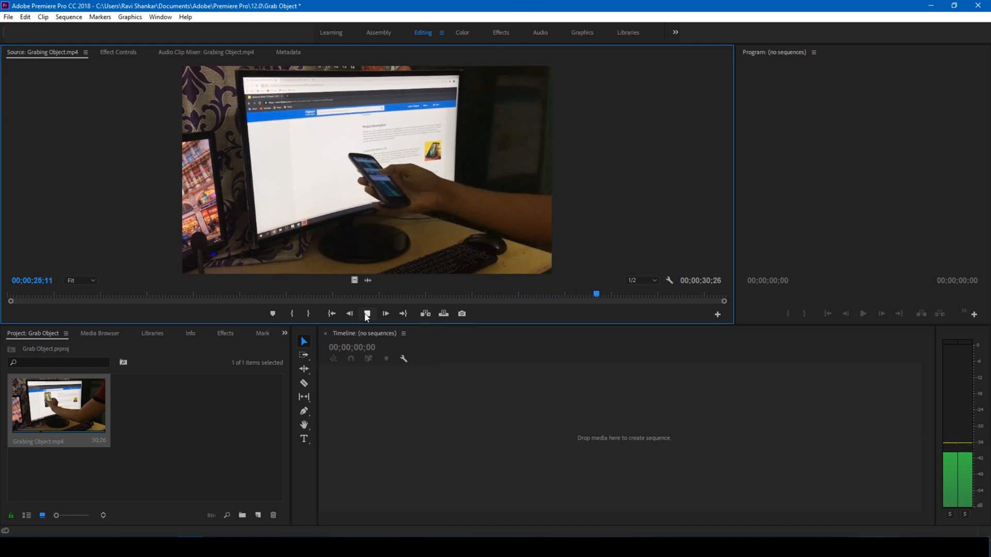
{"action": "left_click", "coordinate": [386, 313]}
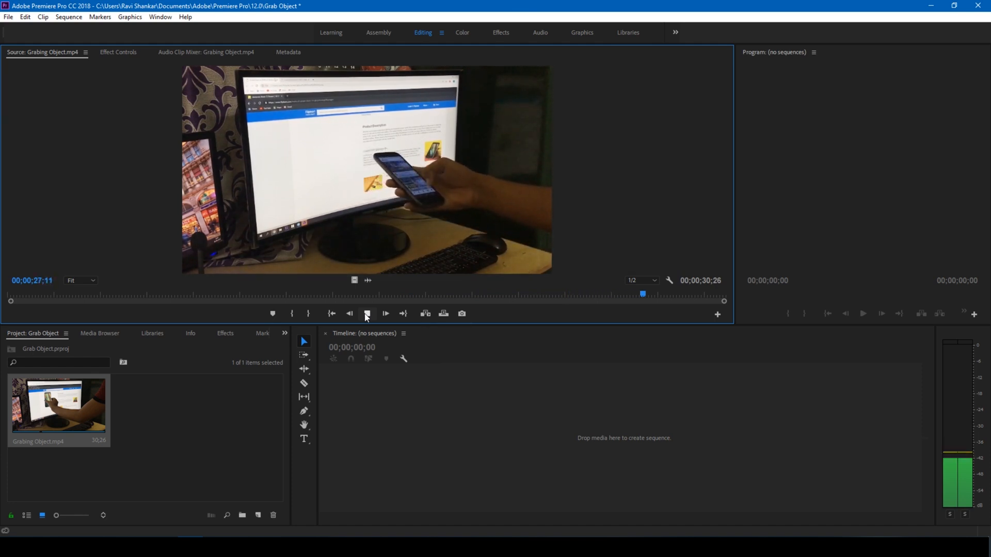
{"action": "left_click", "coordinate": [385, 313]}
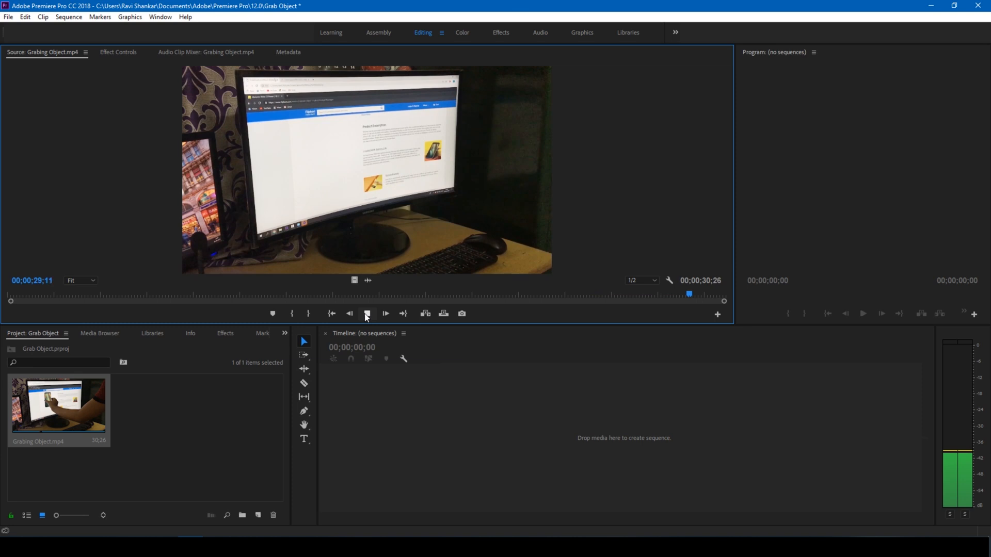
{"action": "left_click", "coordinate": [367, 313]}
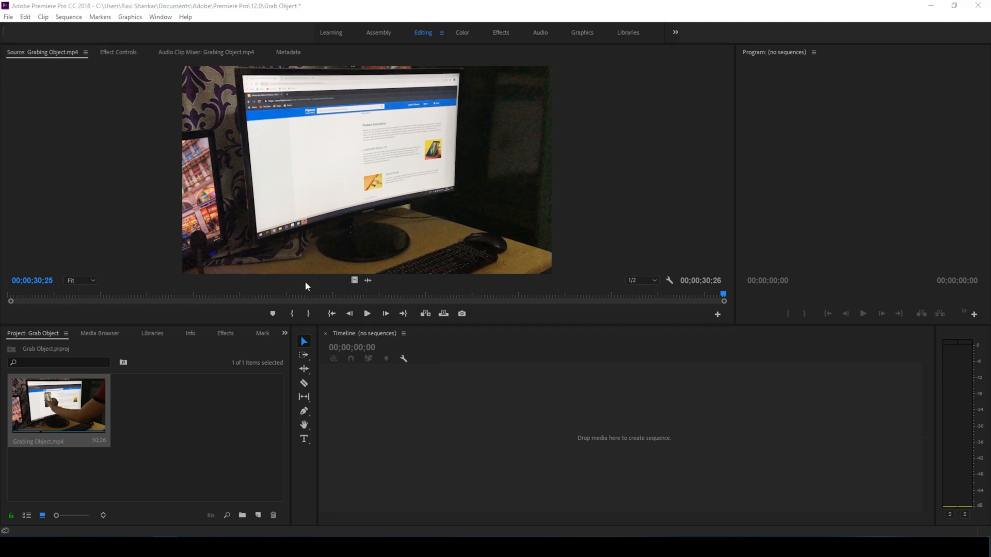
{"action": "mouse_move", "coordinate": [93, 400]}
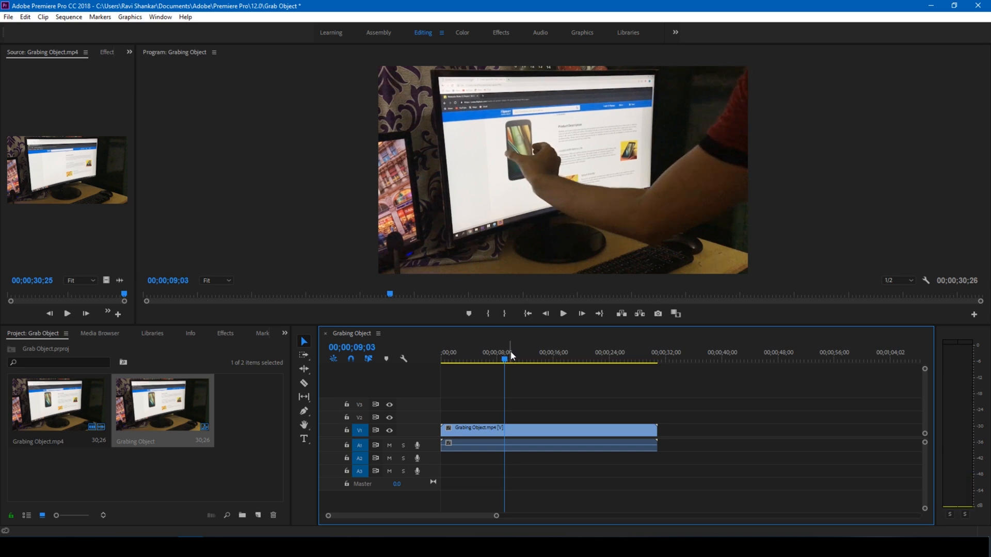
{"action": "mouse_move", "coordinate": [319, 378]}
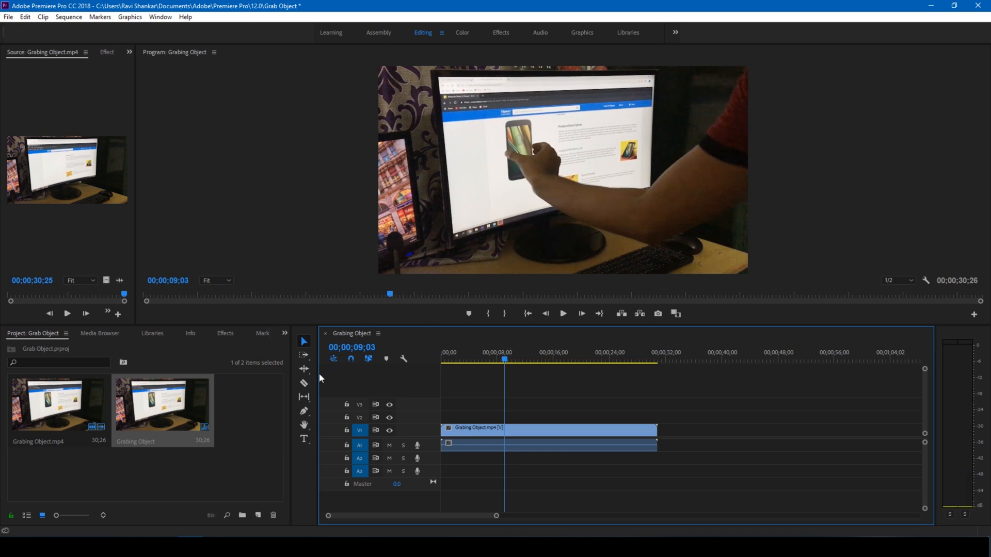
{"action": "mouse_move", "coordinate": [304, 384]}
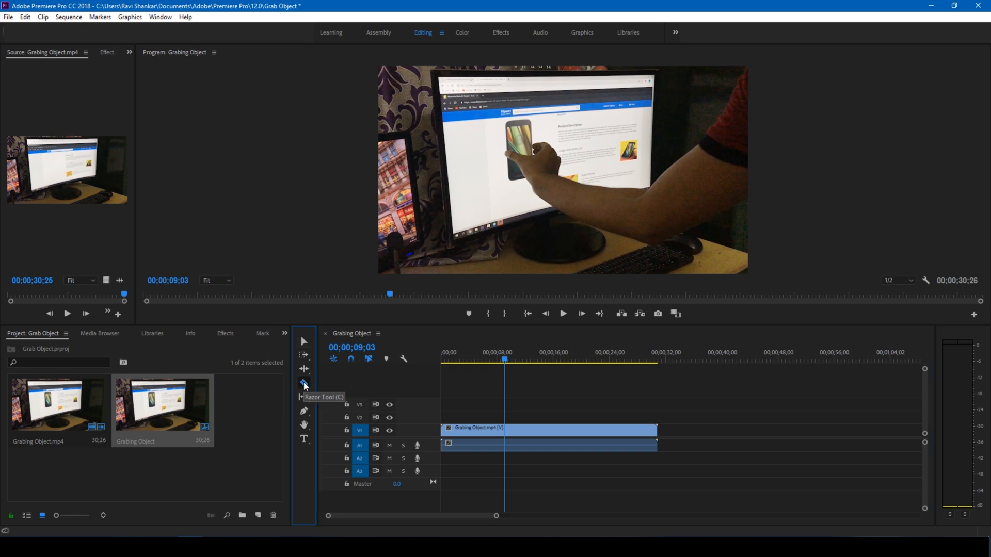
- Razor the timeline clip at the hand-touch frame 09;03 and again at 22;26
{"action": "left_click", "coordinate": [303, 383]}
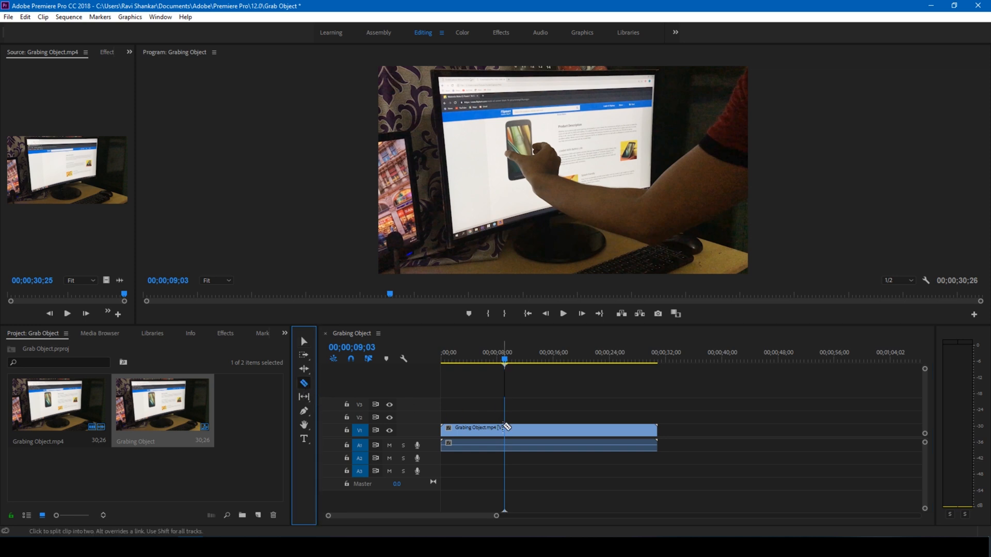
{"action": "left_click", "coordinate": [504, 429]}
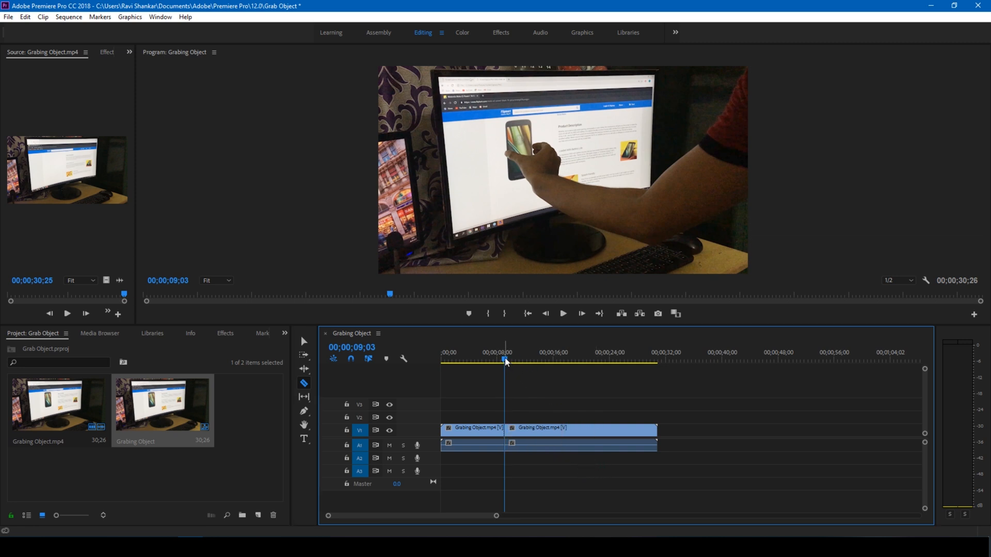
{"action": "left_click", "coordinate": [551, 360]}
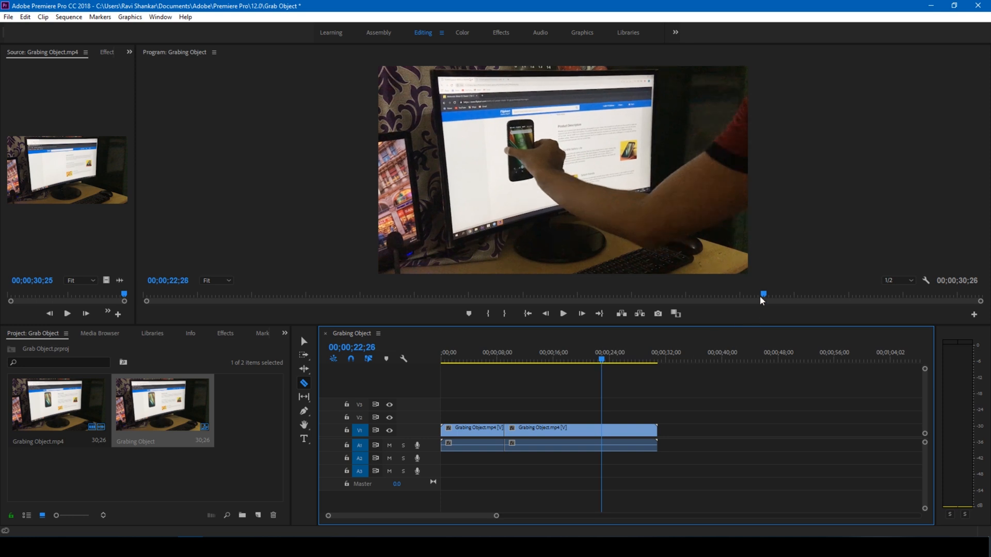
{"action": "mouse_move", "coordinate": [604, 428]}
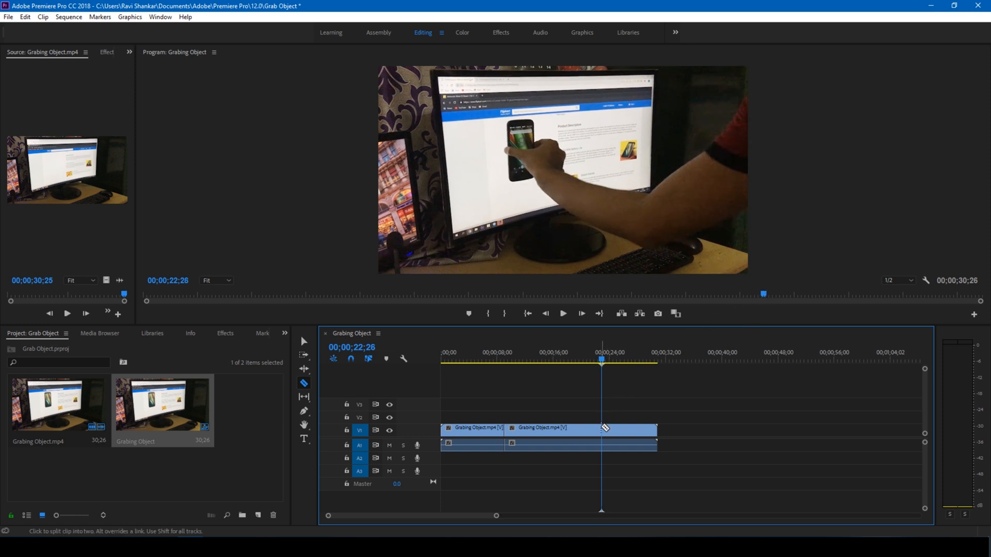
{"action": "left_click", "coordinate": [601, 428]}
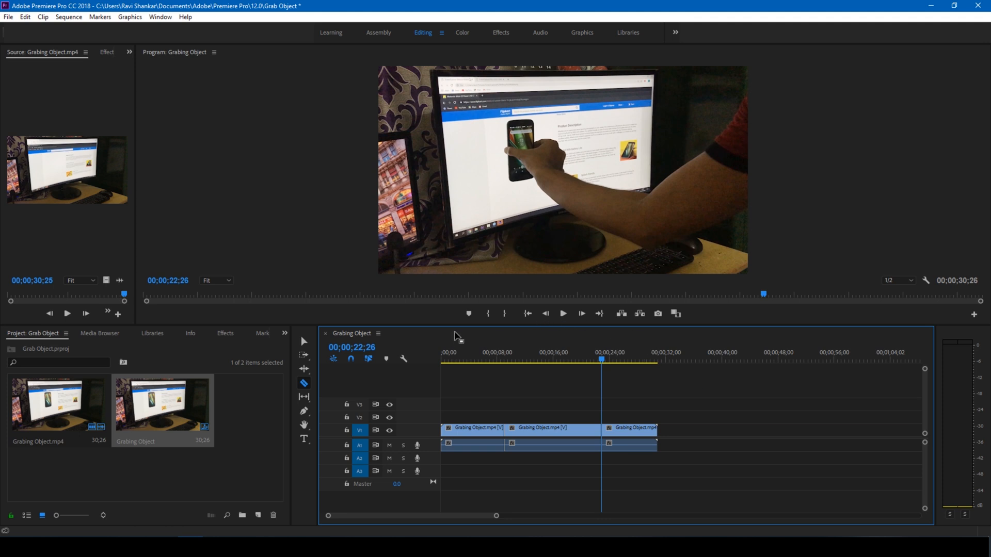
{"action": "mouse_move", "coordinate": [303, 341]}
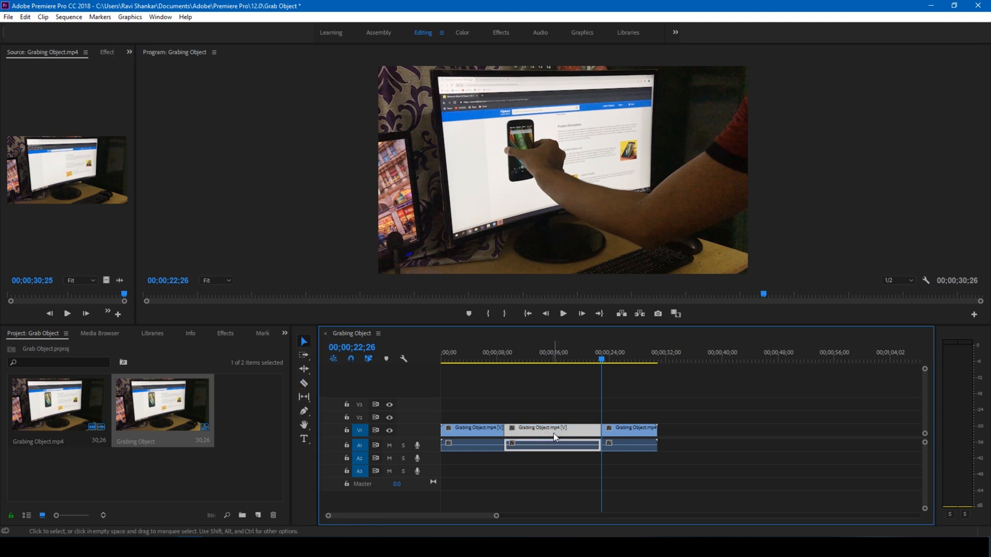
{"action": "mouse_move", "coordinate": [553, 437]}
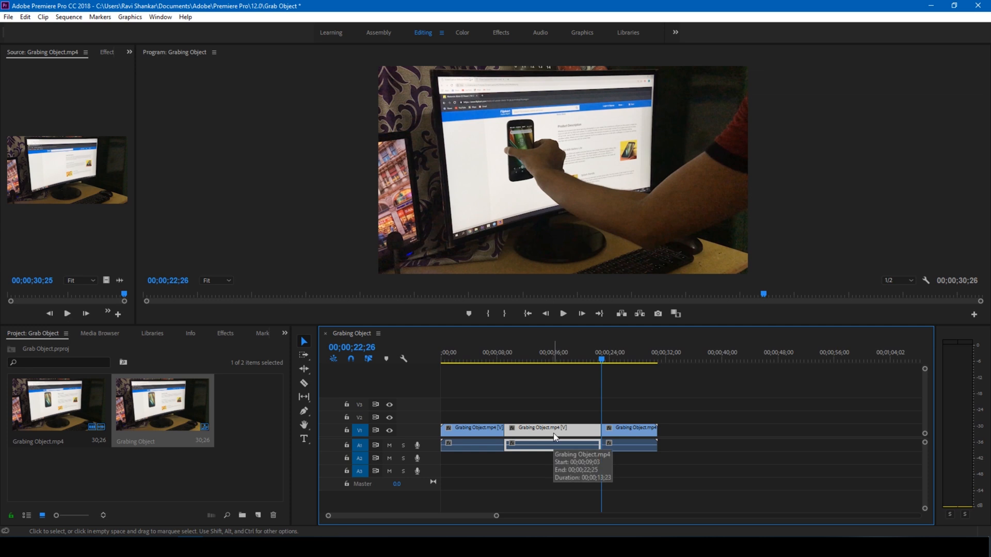
{"action": "mouse_move", "coordinate": [509, 468]}
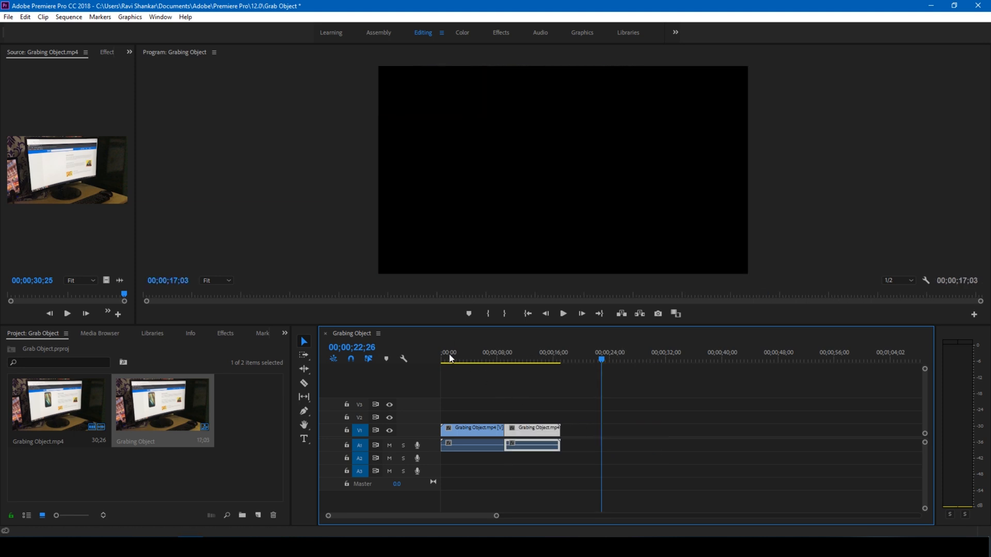
{"action": "left_click", "coordinate": [562, 313]}
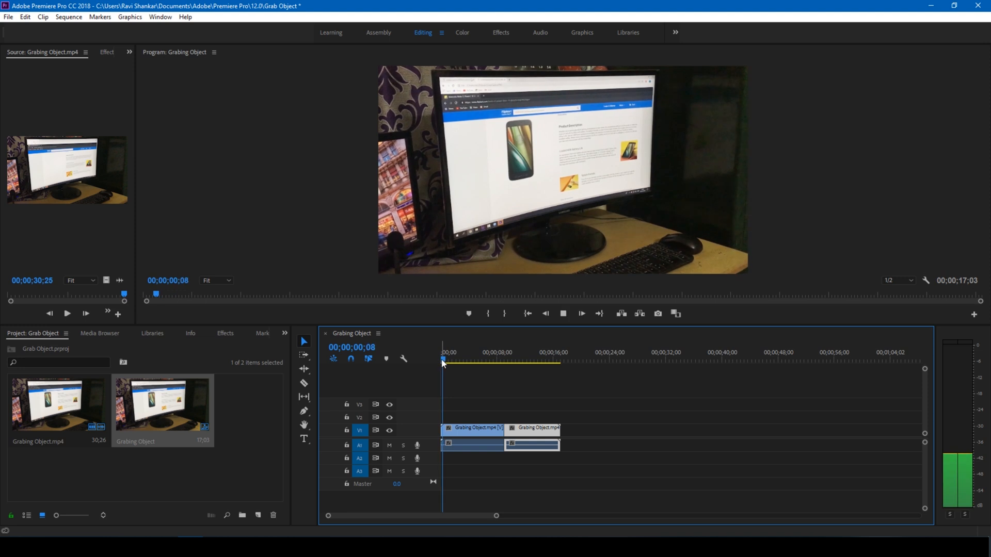
{"action": "left_click", "coordinate": [456, 352]}
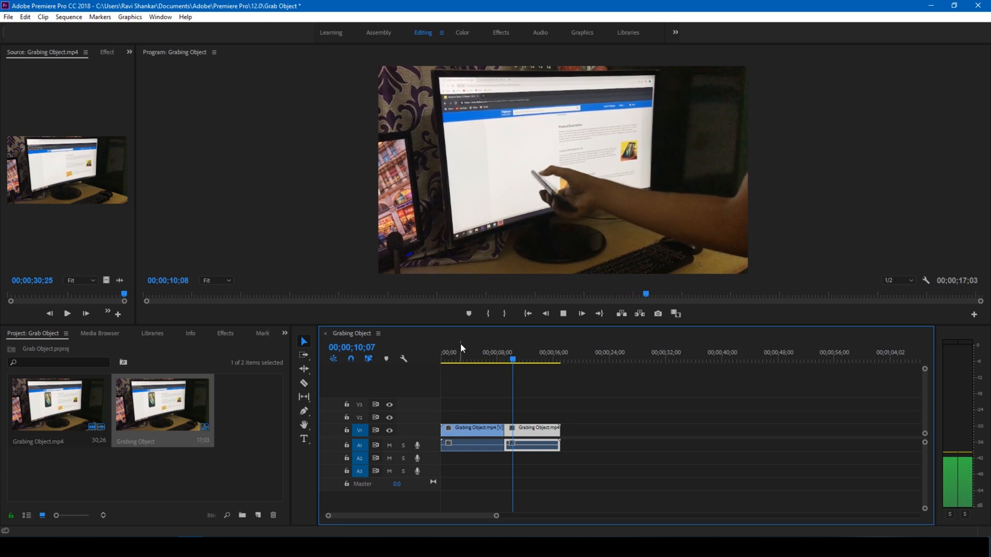
{"action": "left_click", "coordinate": [502, 360]}
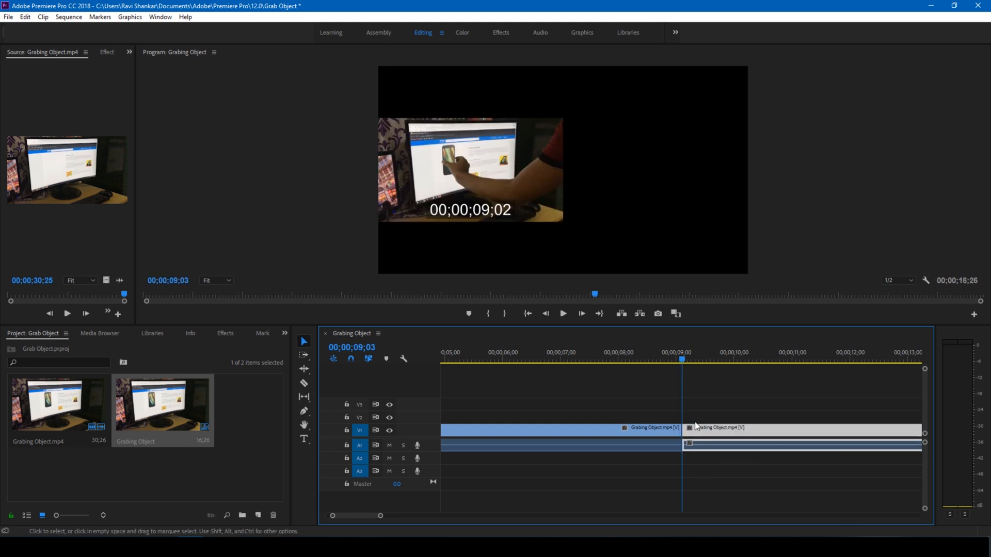
- Select the edit point between the two remaining clips
{"action": "left_click", "coordinate": [560, 313]}
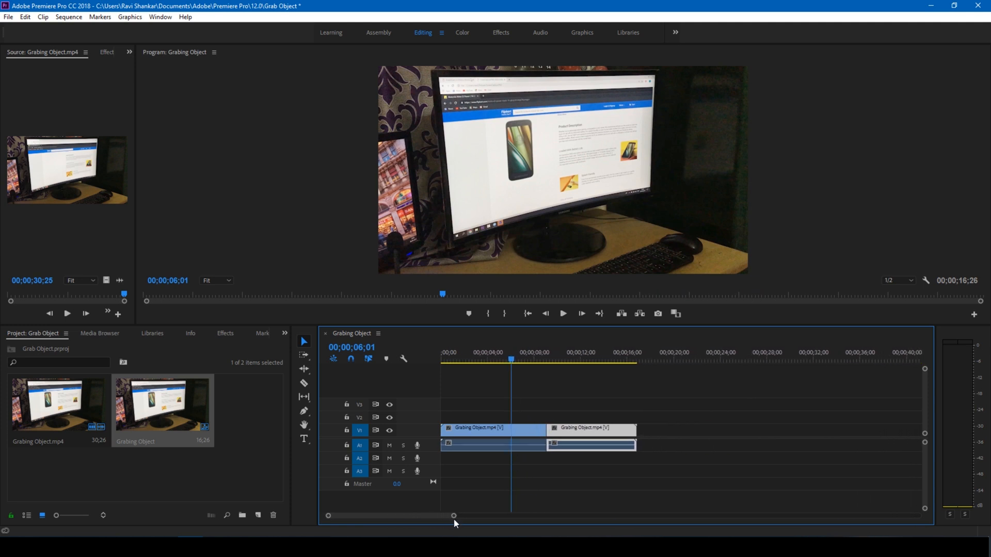
{"action": "mouse_move", "coordinate": [456, 521]}
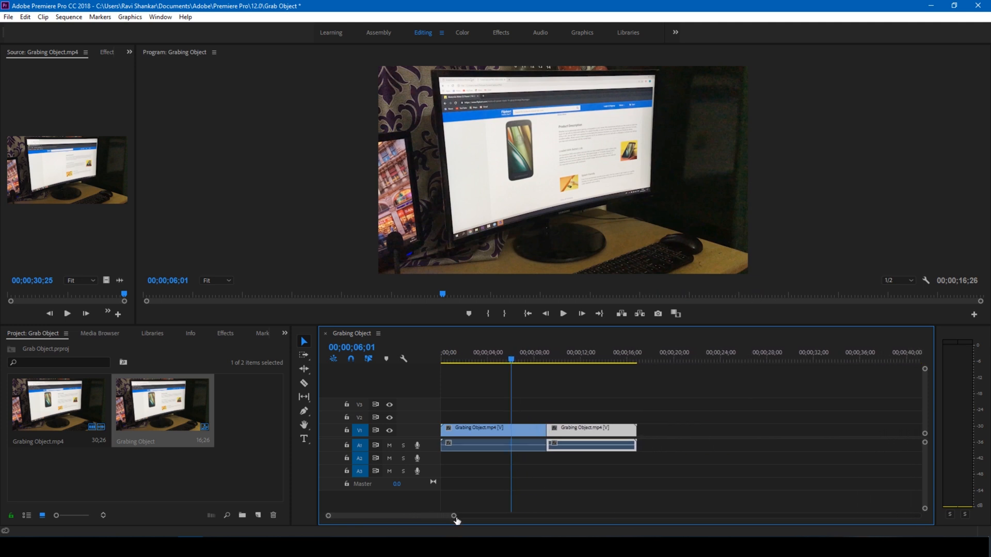